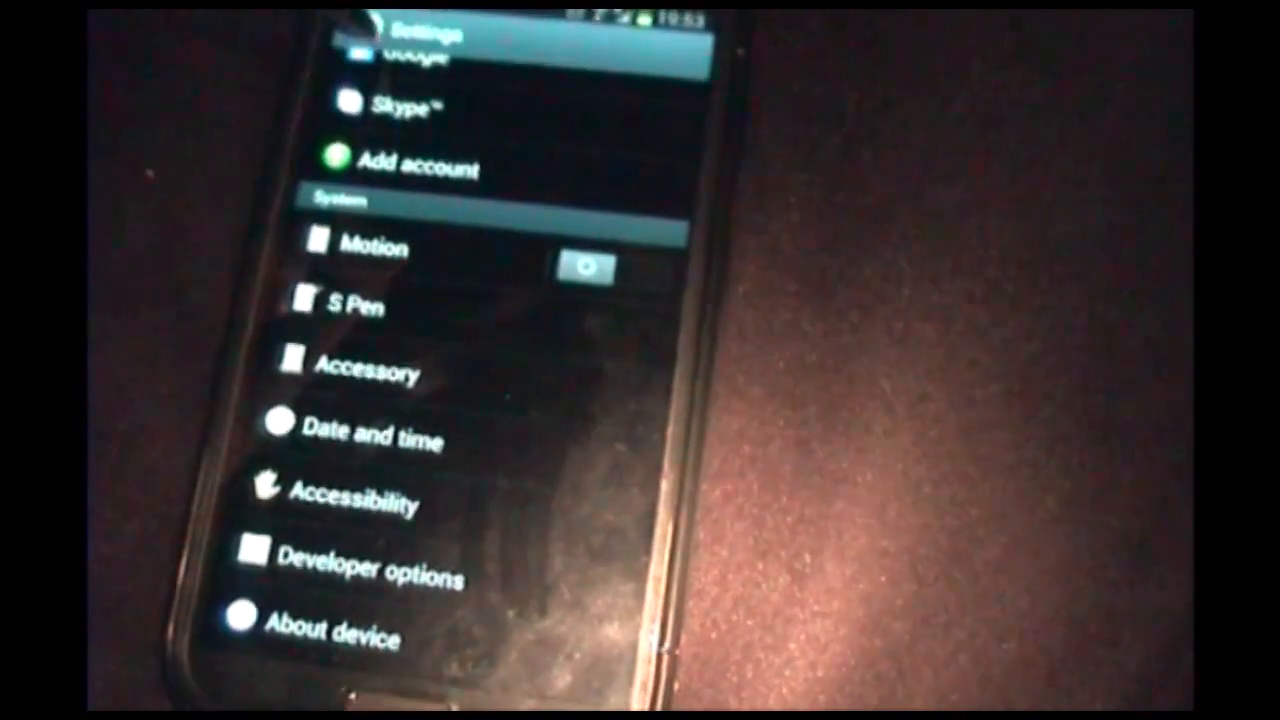
Reach the Notification panel page and reveal its quick setting buttons grid for customising.
scroll("up", 3)
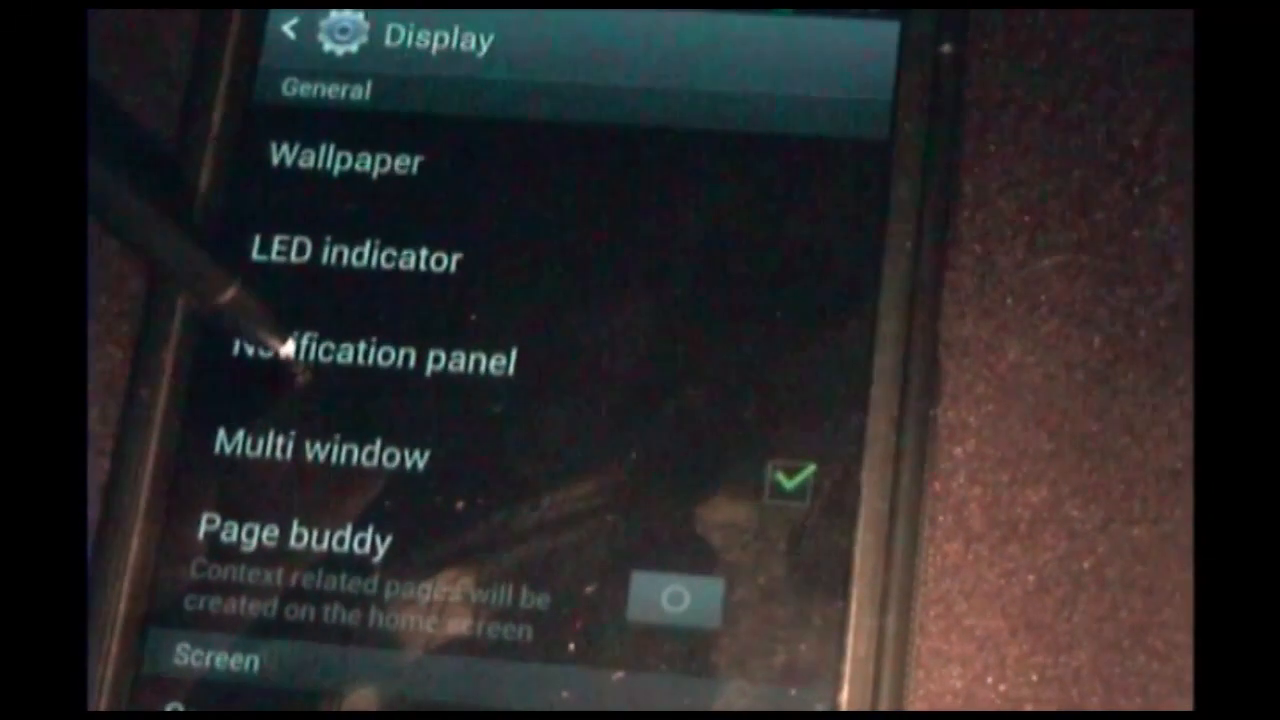
left_click(384, 356)
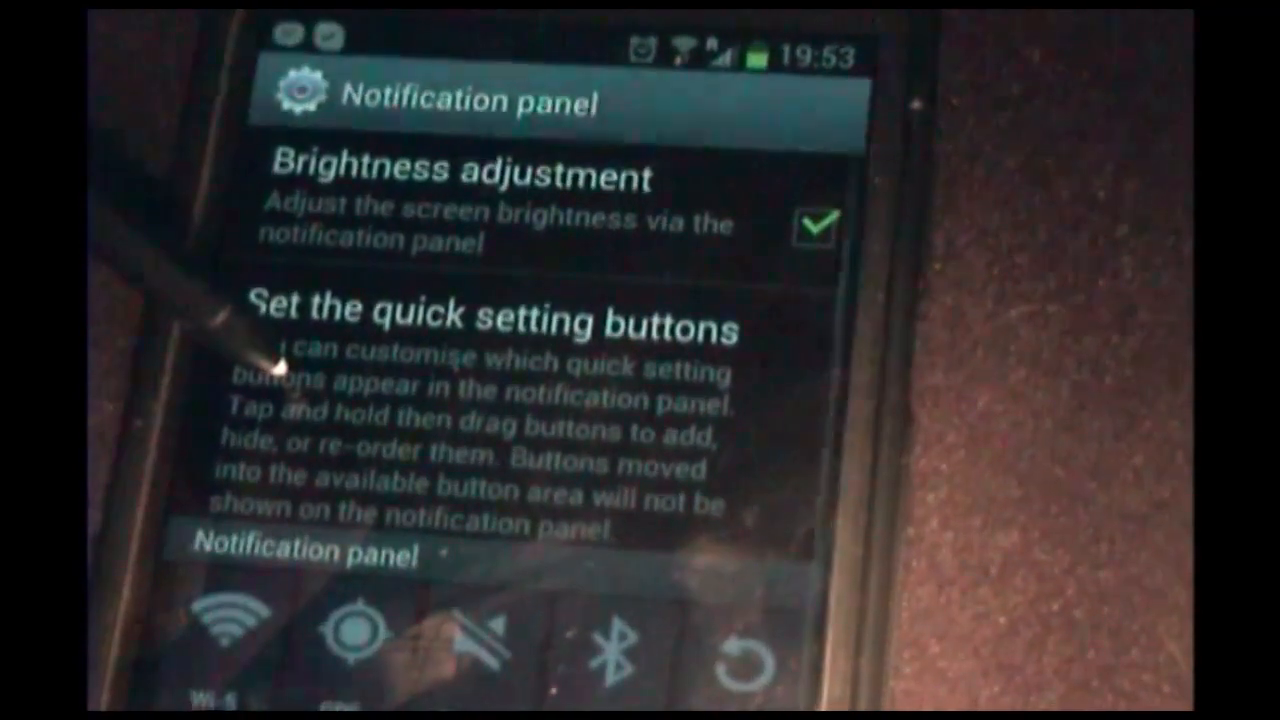
scroll("down", 3)
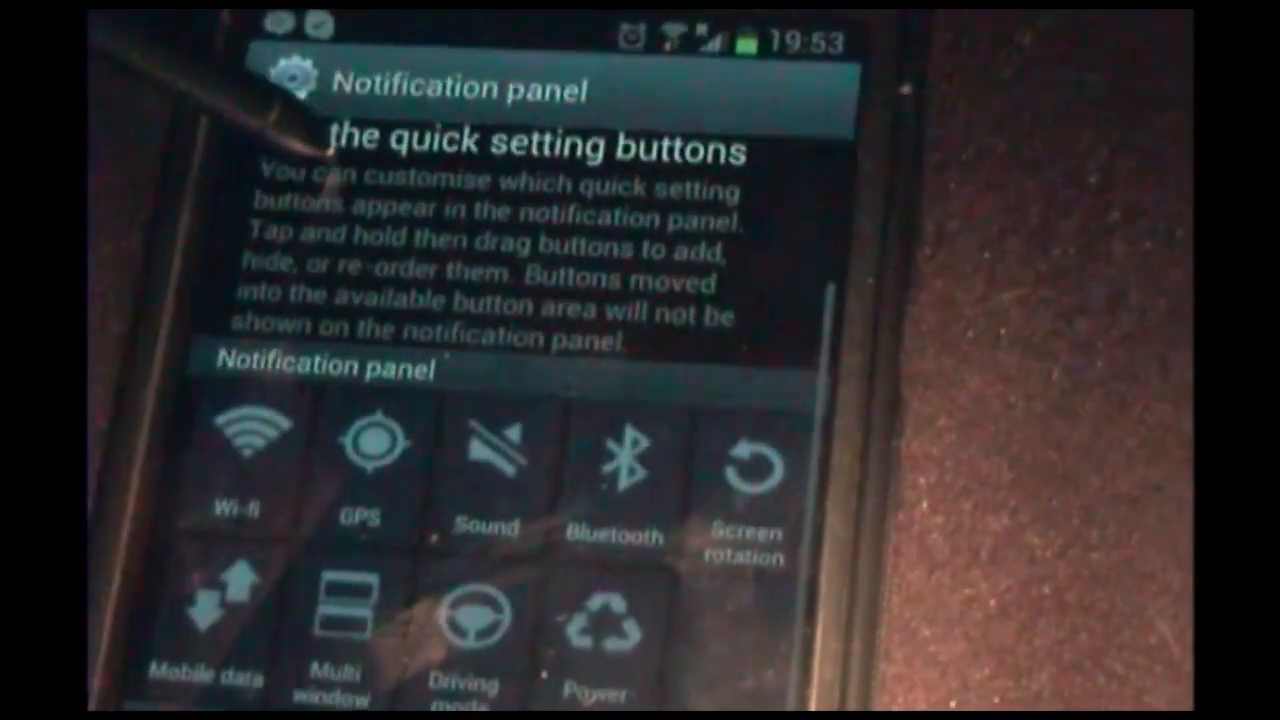